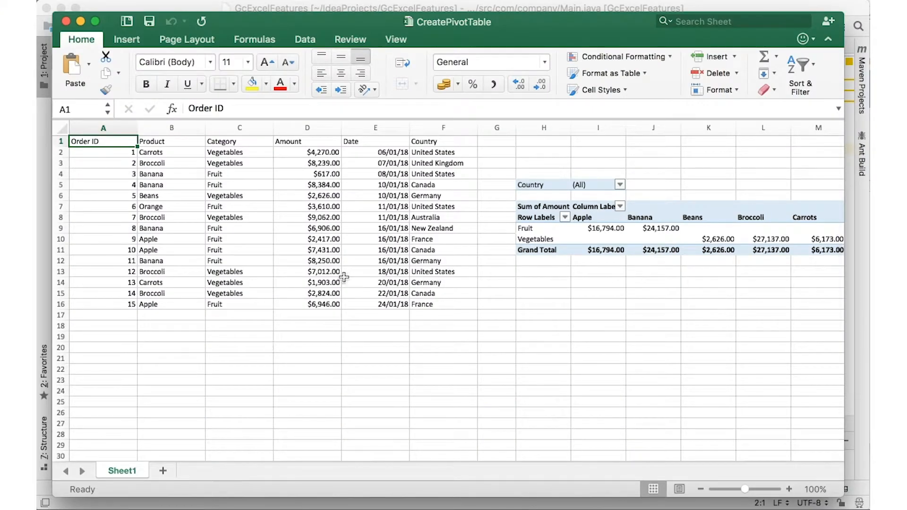
mouse_move(184, 162)
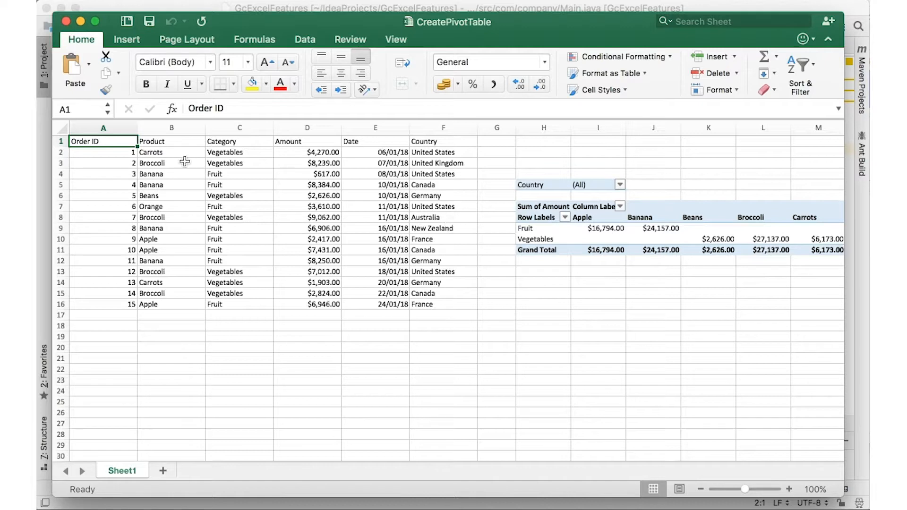
mouse_move(465, 280)
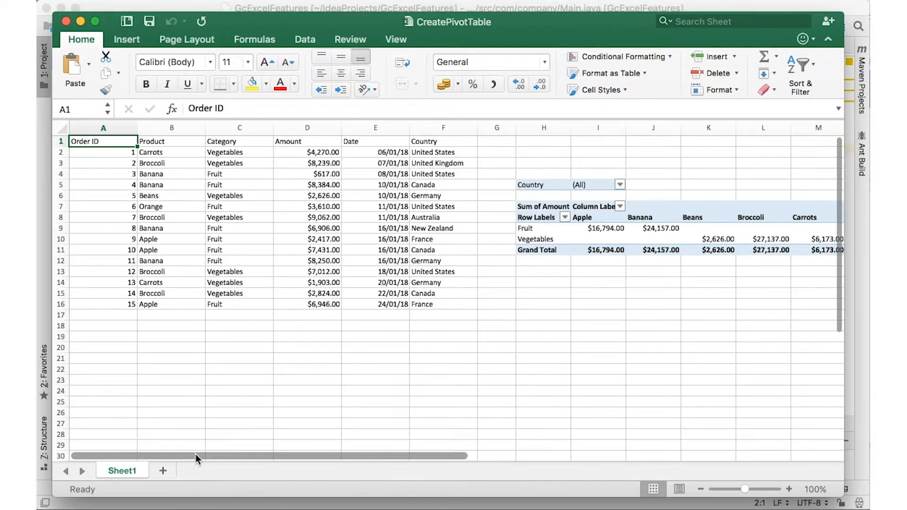
Write main creating a Workbook, the sales data range A1:F16 and an IPivotCache over it
scroll(right, 3)
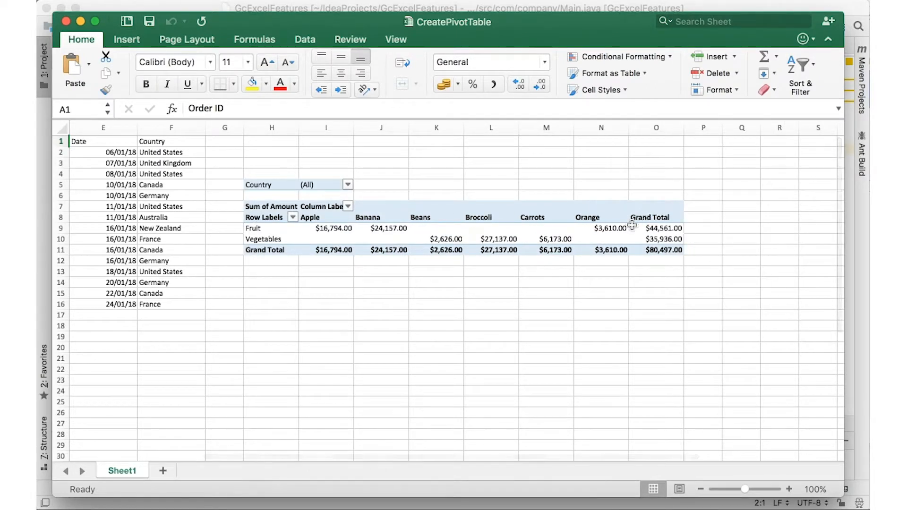
mouse_move(615, 248)
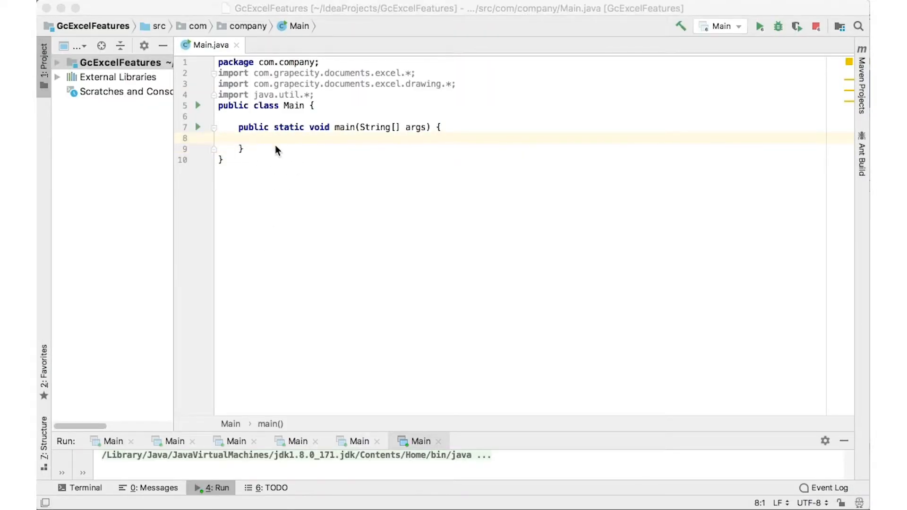
text(Workbook workbook = new Workbook();)
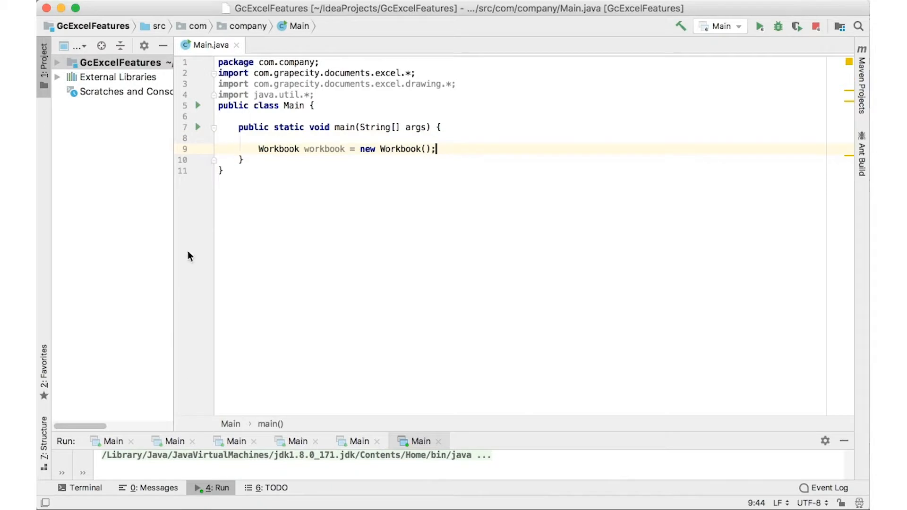
mouse_move(475, 156)
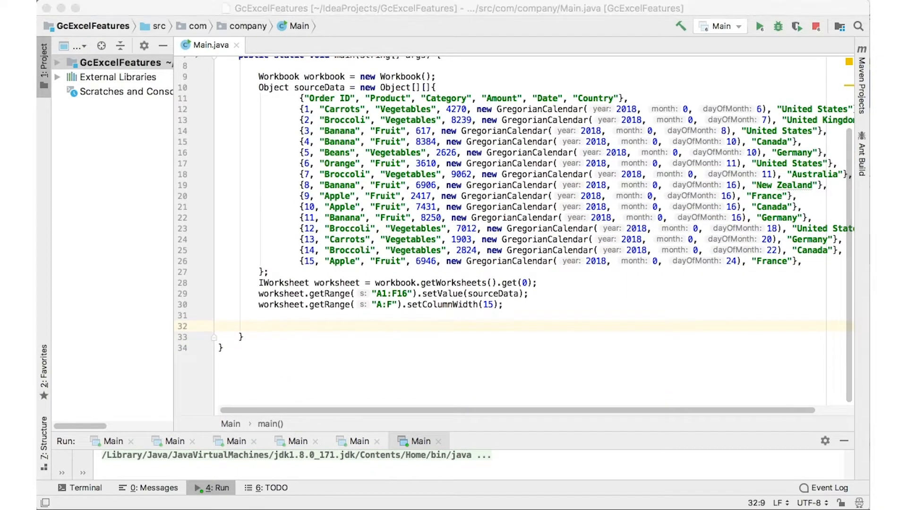
text(IPivotCache pivotcache = workbook.getPivotCaches().create(worksheet.getRange("A1:F16"));)
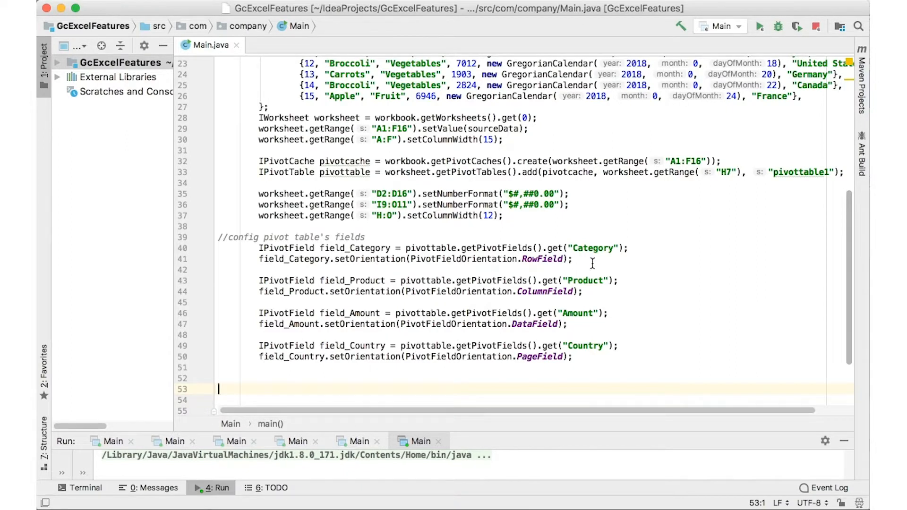
mouse_move(405, 413)
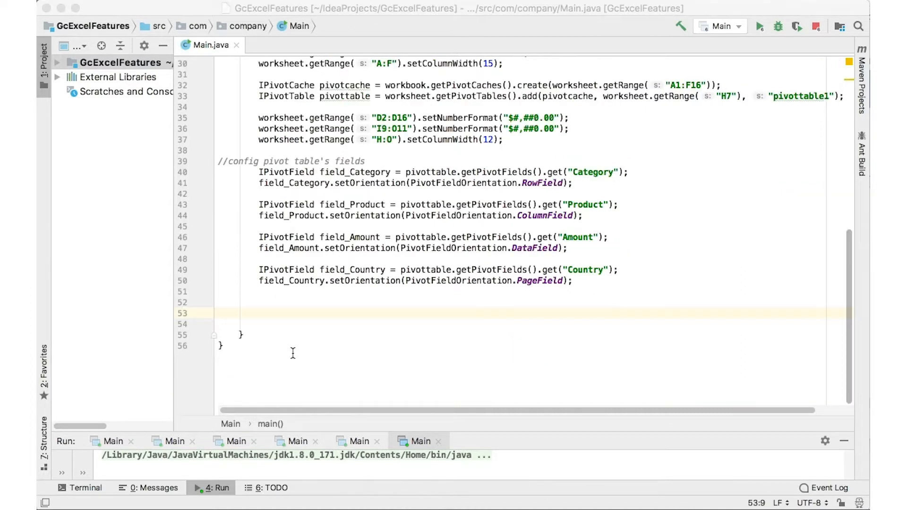
Position the cursor on the blank line after the pivot field settings to continue coding
click(258, 313)
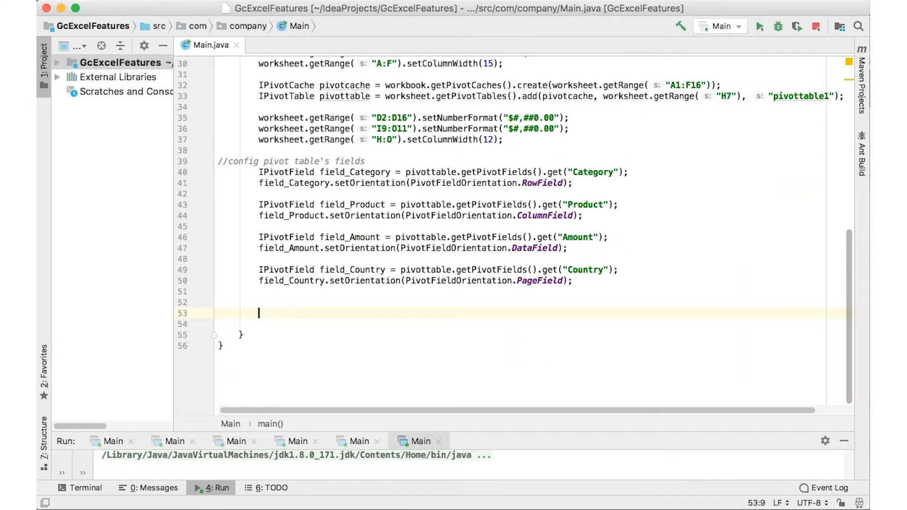